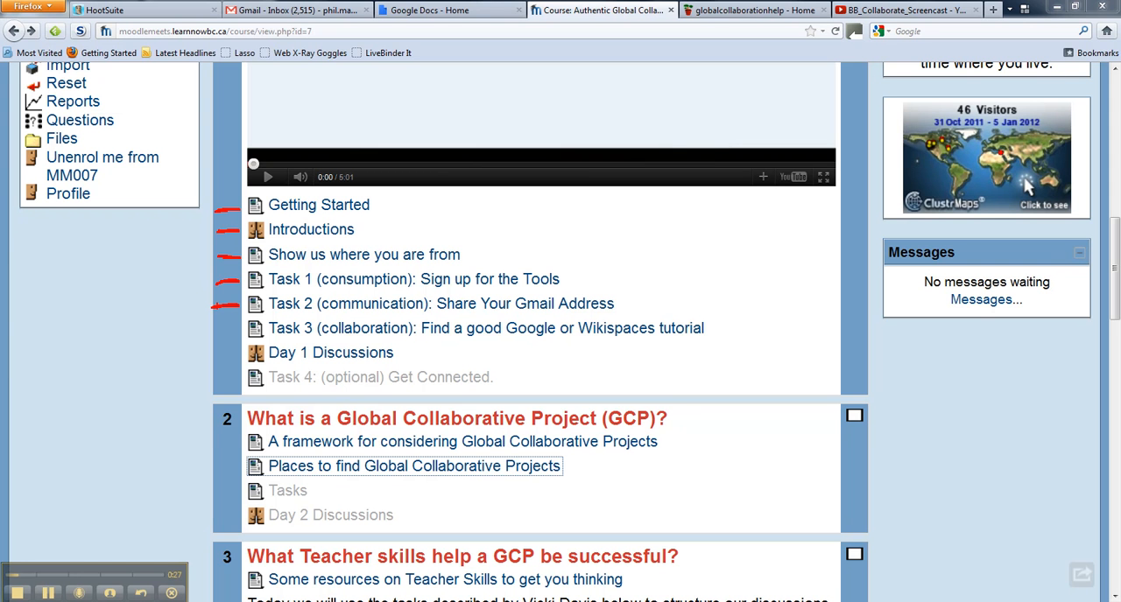
mouse_move(180, 327)
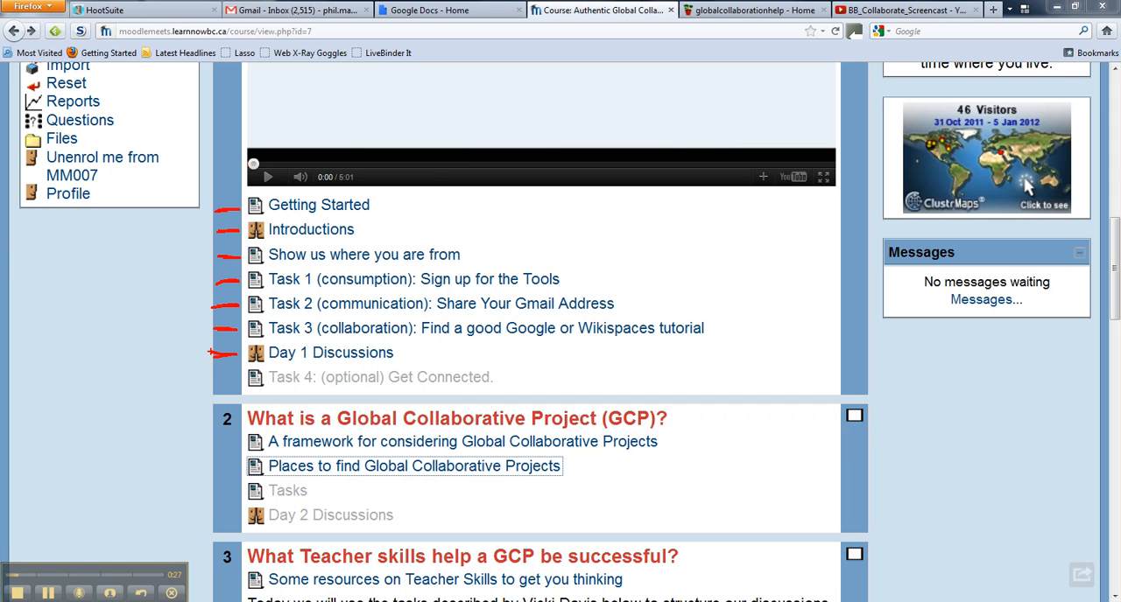
mouse_move(118, 399)
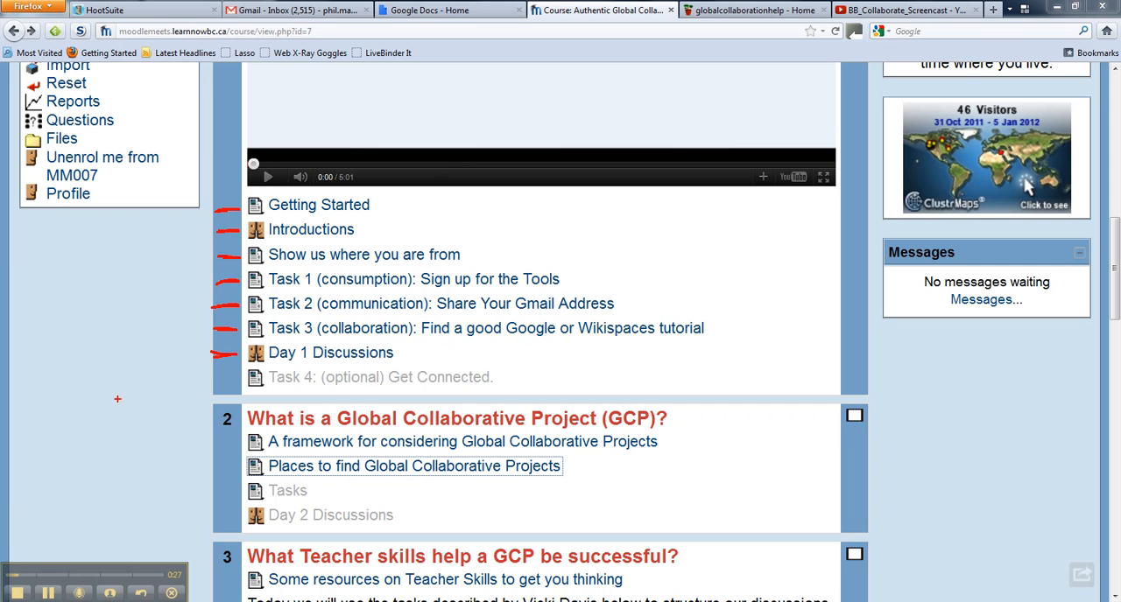